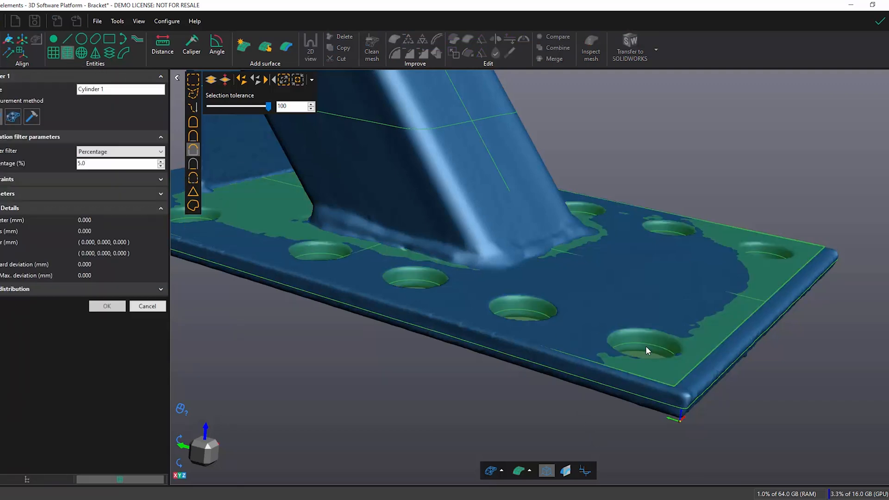
- Fit Cylinder 1 to the bracket hole, check its diameter, then cancel the measurement
{"action": "left_click", "coordinate": [646, 349]}
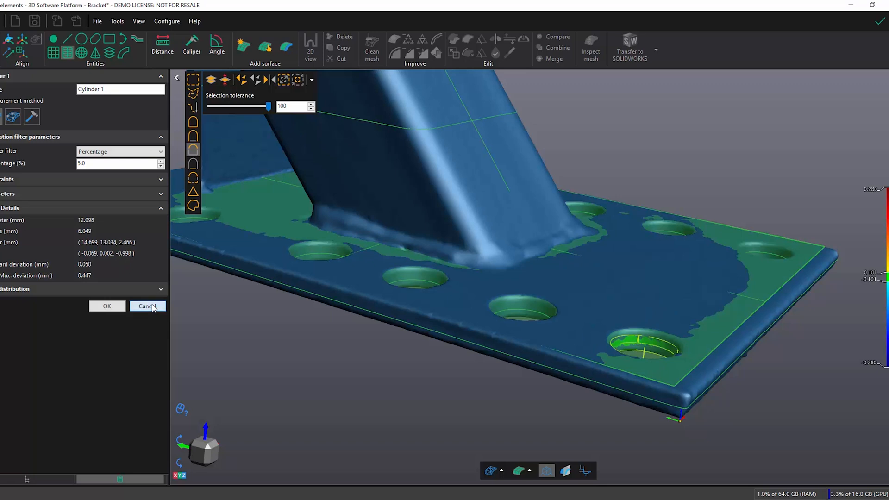
{"action": "left_click", "coordinate": [146, 306]}
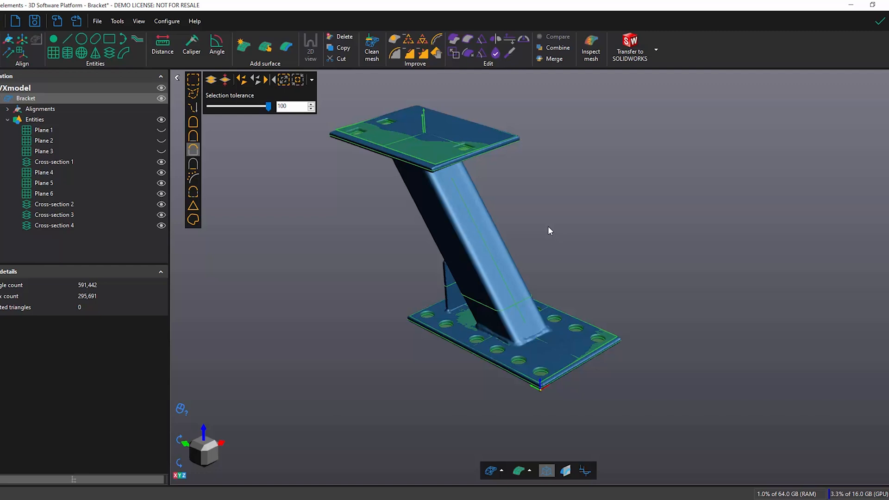
{"action": "mouse_move", "coordinate": [296, 203]}
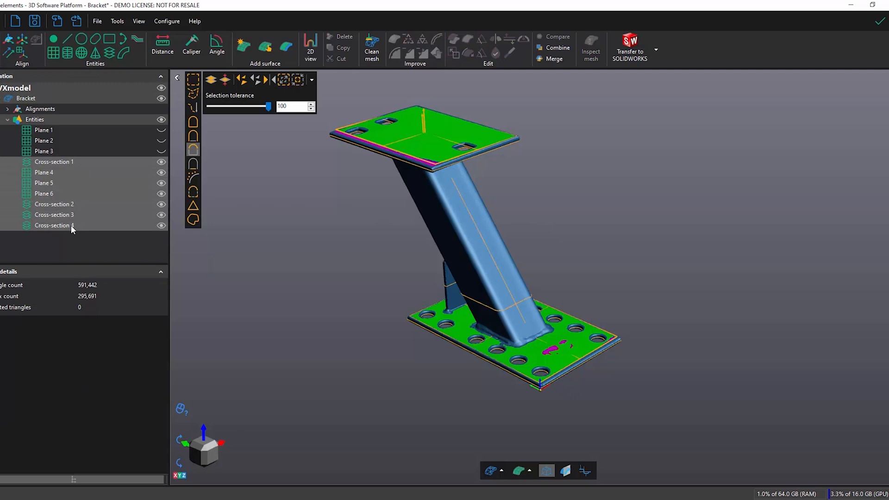
- Select Cross-section 1 through Cross-section 4 in the Entities tree for transfer
{"action": "left_click", "coordinate": [629, 45]}
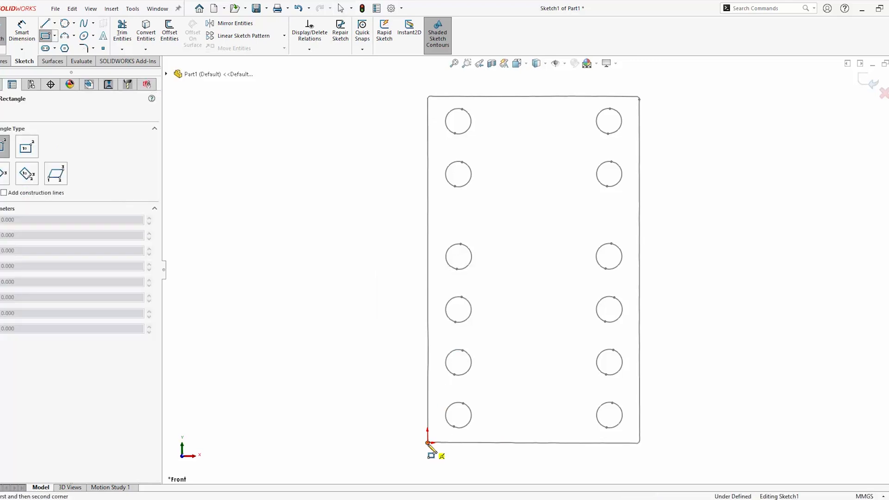
- Trace the rectangular plate outline and twelve hole circles in Sketch1
{"action": "left_click", "coordinate": [626, 100]}
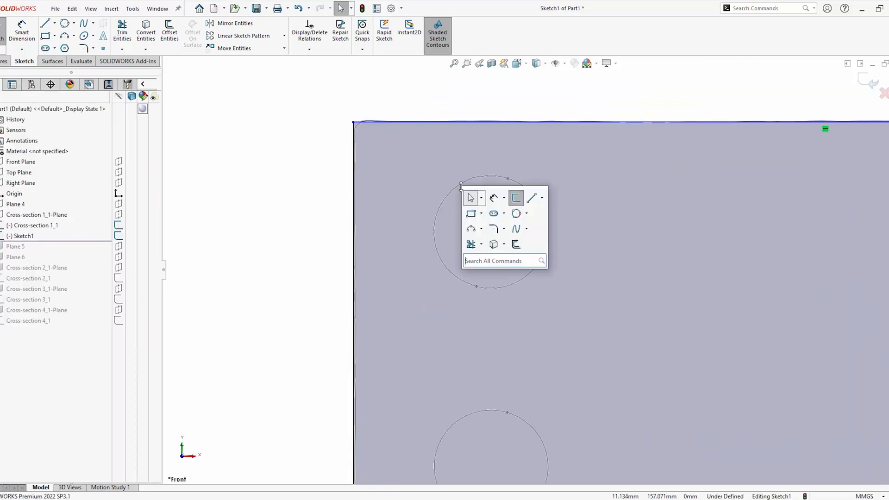
{"action": "left_click", "coordinate": [516, 213]}
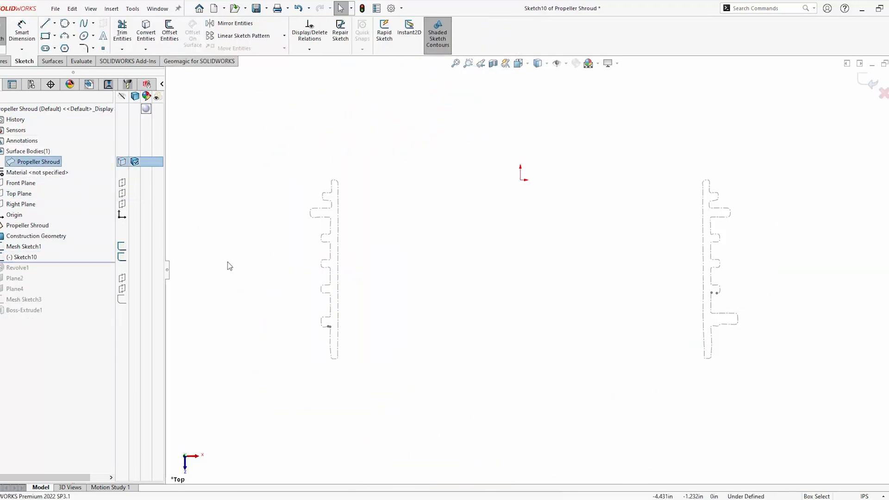
- Exit Sketch10, revolve the shroud profile into Revolve1, and show the scanned shroud mesh
{"action": "left_click", "coordinate": [46, 23]}
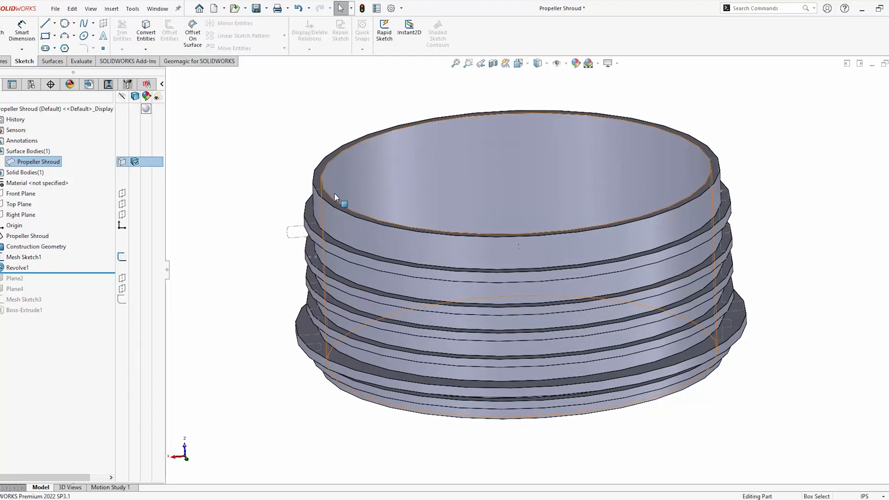
{"action": "left_click", "coordinate": [199, 60]}
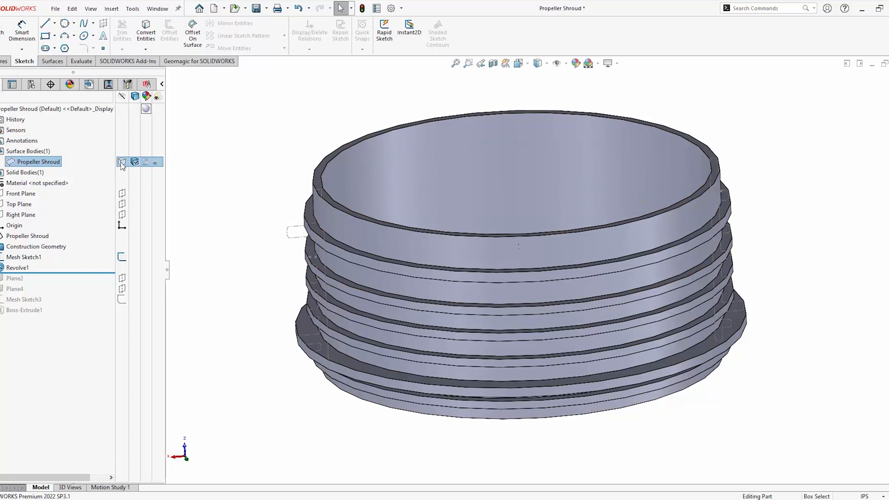
{"action": "left_click", "coordinate": [199, 61]}
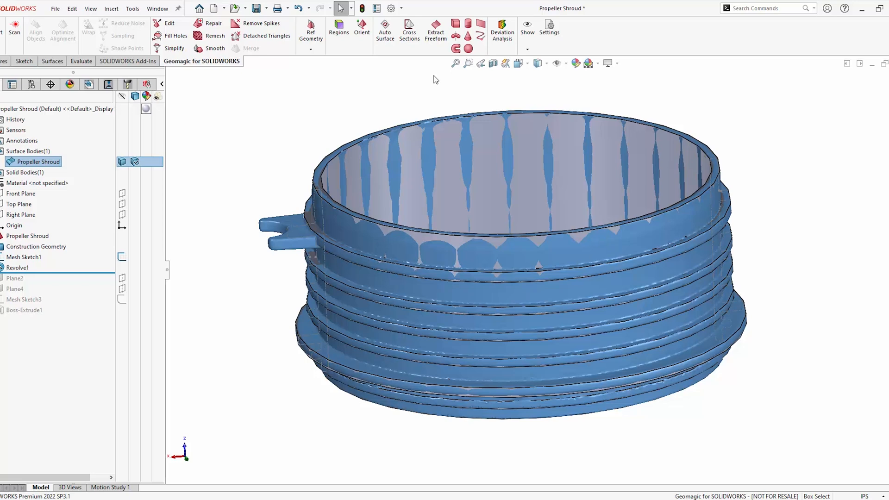
- Orbit the Propeller Shroud to compare the scanned mesh overlay with Revolve1
{"action": "left_click_drag", "start_coordinate": [434, 79], "coordinate": [273, 261]}
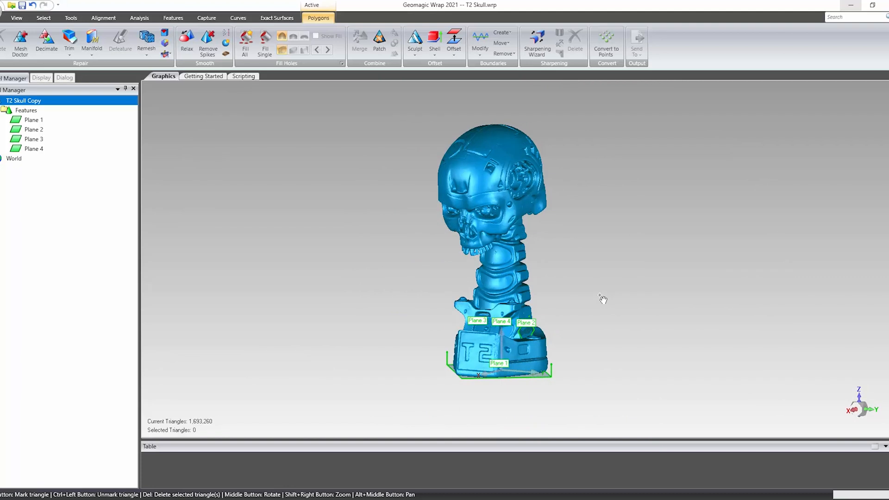
- Run Enhance Mesh for Surfacing on the T2 Skull, then move to Exact Surfaces
{"action": "left_click", "coordinate": [20, 40]}
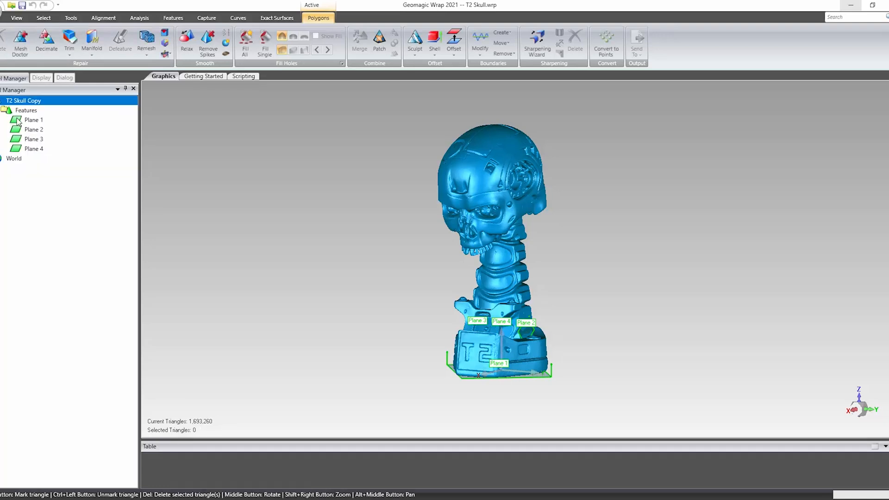
{"action": "mouse_move", "coordinate": [165, 41]}
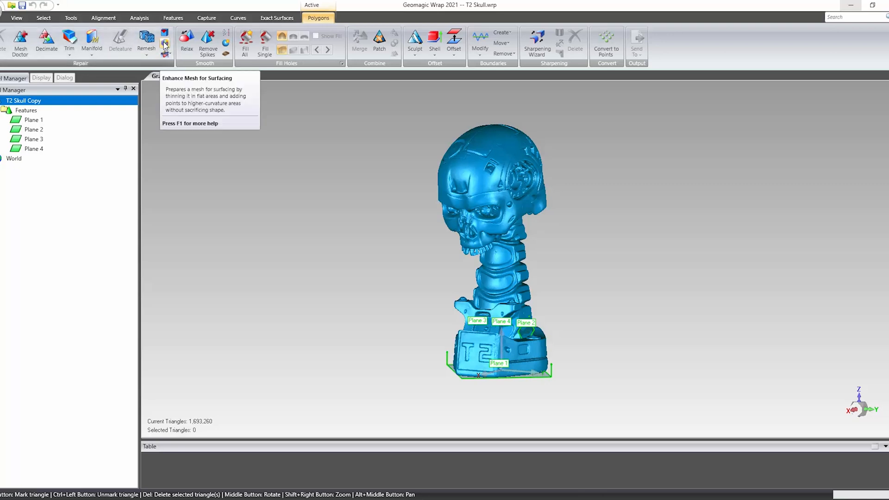
{"action": "left_click", "coordinate": [165, 36]}
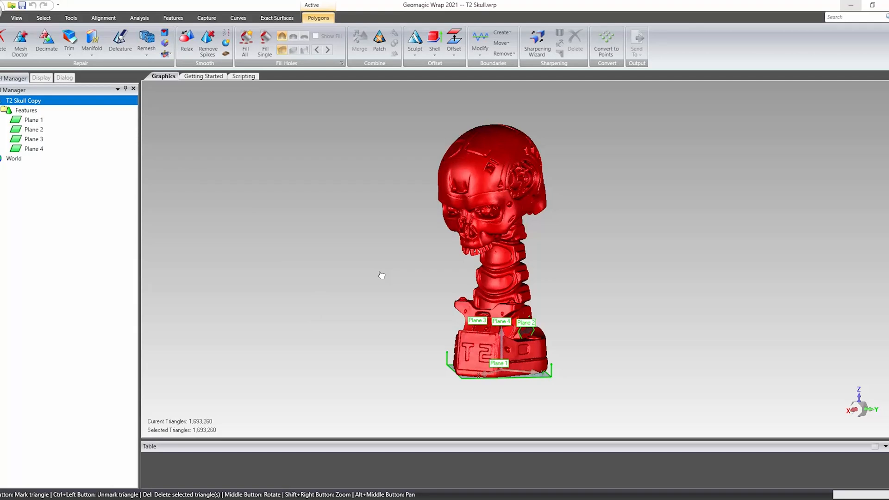
{"action": "mouse_move", "coordinate": [357, 166]}
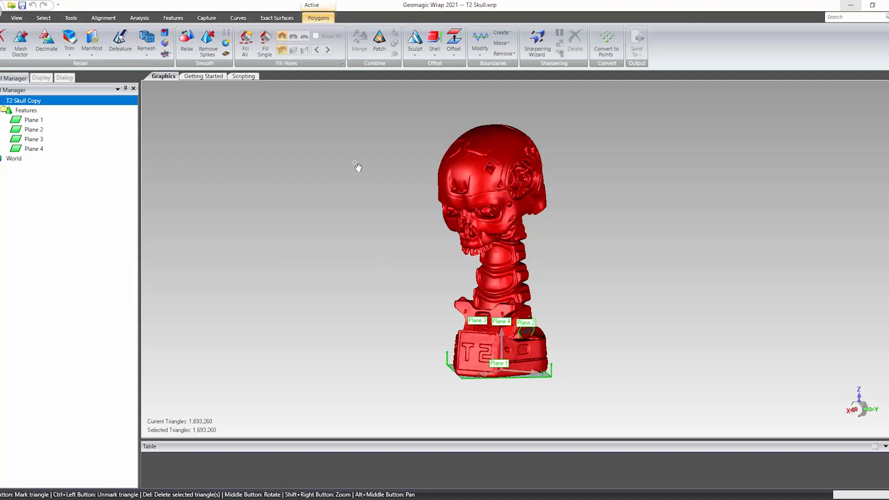
{"action": "left_click", "coordinate": [277, 18]}
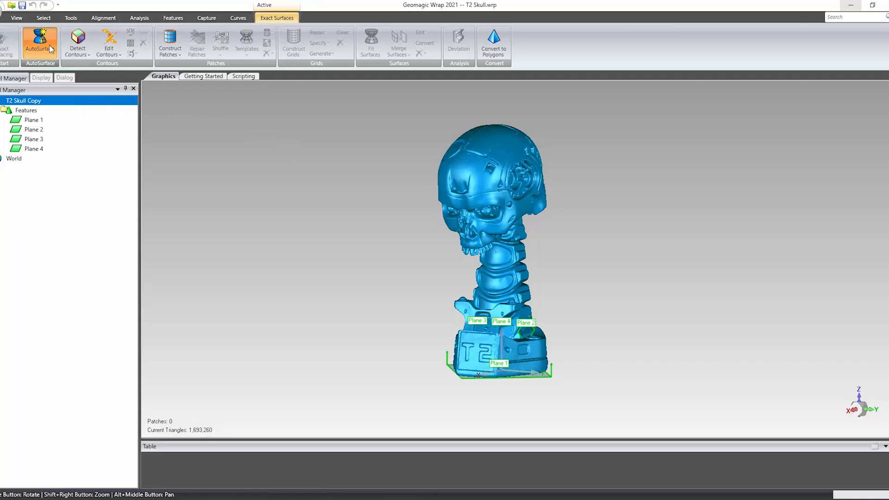
- AutoSurface the skull as Organic with lower surface detail, skipping manual patch repair
{"action": "left_click", "coordinate": [39, 43]}
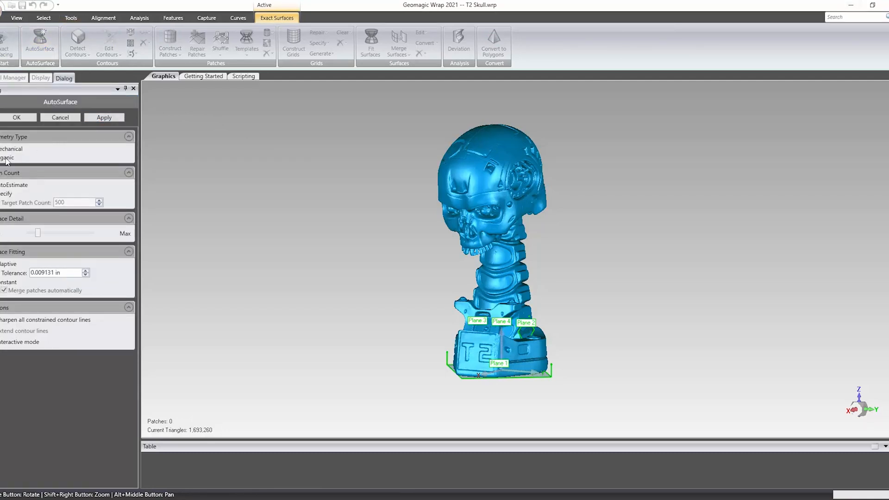
{"action": "left_click_drag", "start_coordinate": [37, 233], "coordinate": [27, 233]}
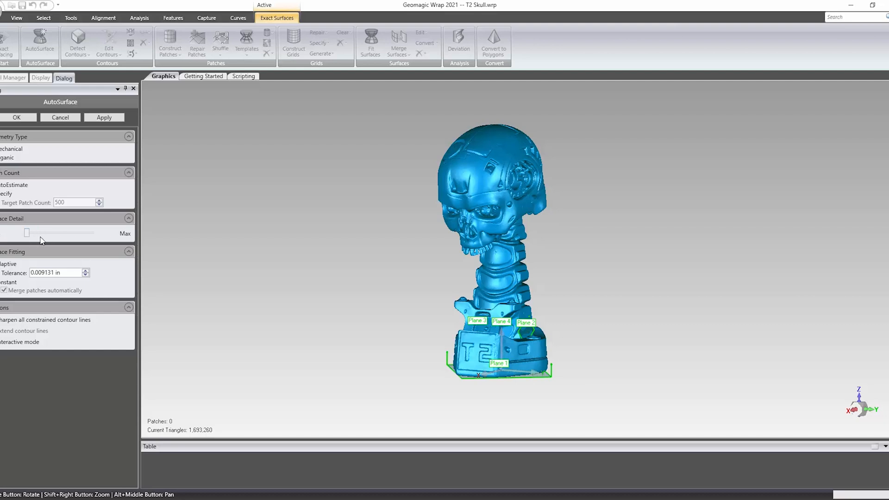
{"action": "left_click", "coordinate": [104, 117]}
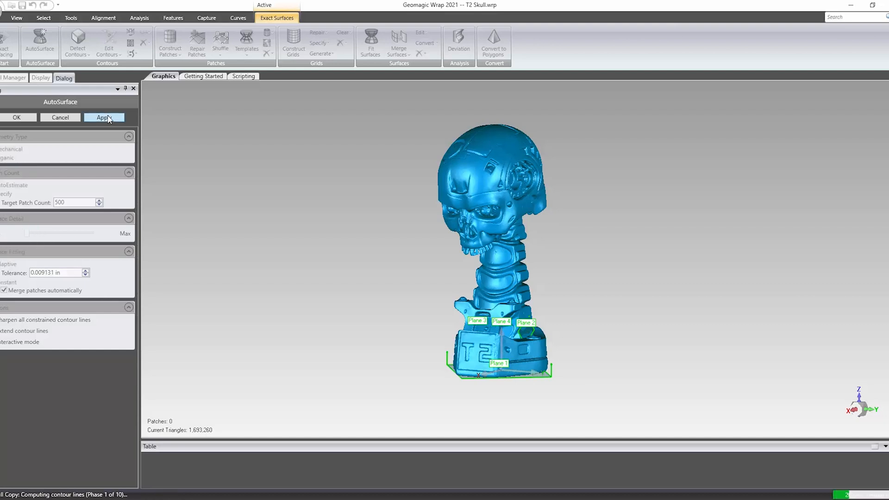
{"action": "left_click", "coordinate": [104, 117]}
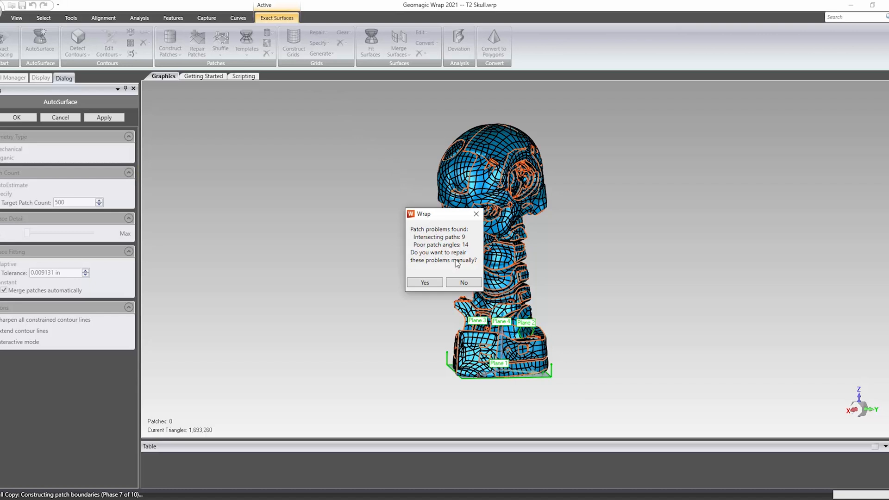
{"action": "mouse_move", "coordinate": [463, 271]}
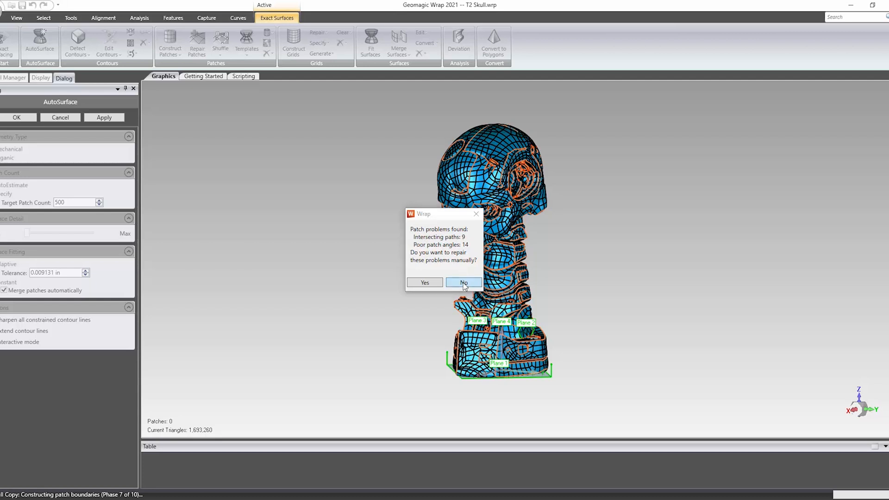
{"action": "left_click", "coordinate": [463, 283]}
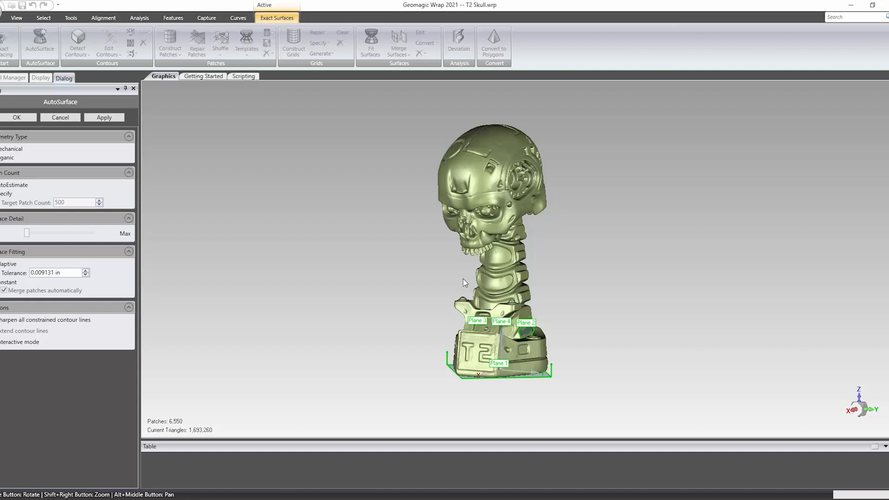
{"action": "left_click", "coordinate": [41, 78]}
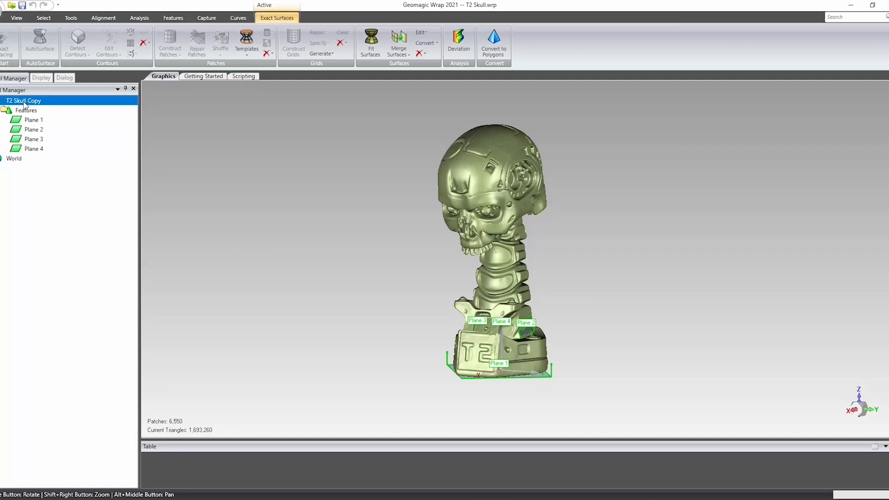
- Save T2 Skull Copy from Model Manager as a Step - AP203 file
{"action": "right_click", "coordinate": [23, 100]}
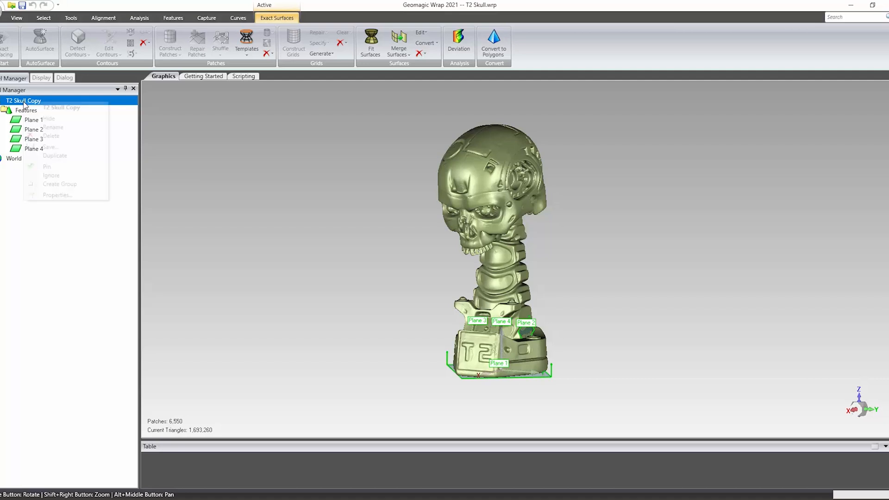
{"action": "left_click", "coordinate": [50, 148]}
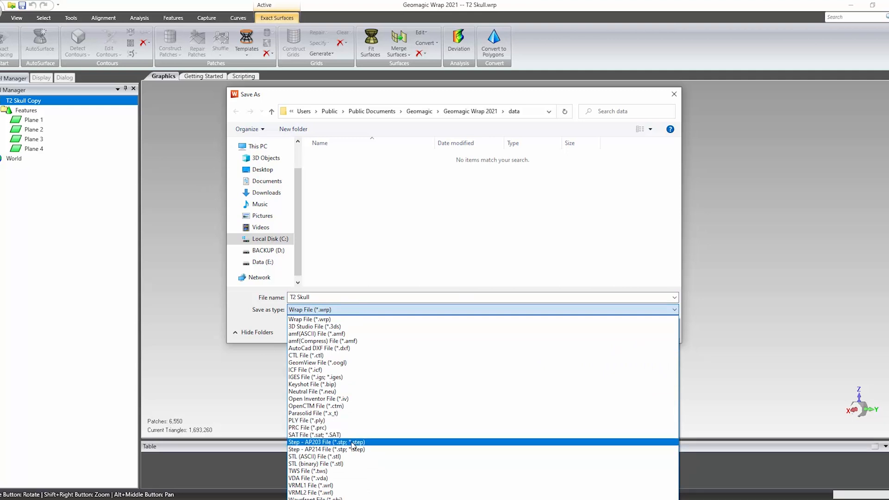
{"action": "left_click", "coordinate": [326, 442]}
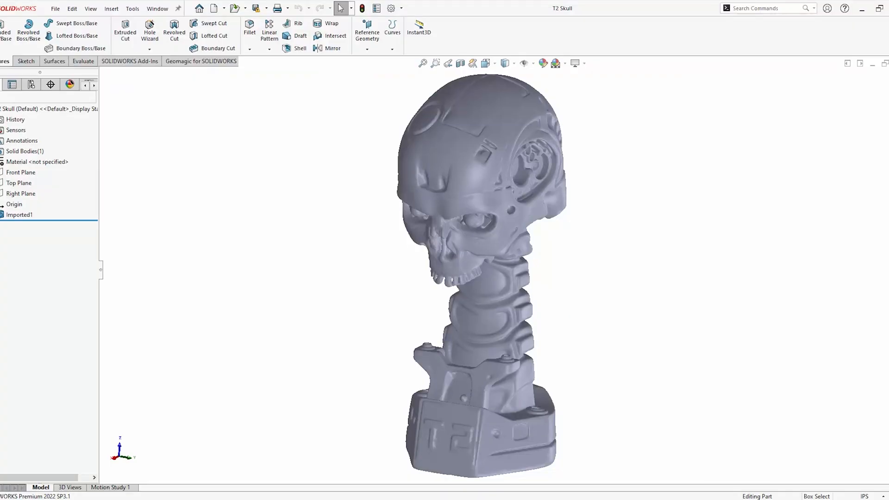
- Change the display style of the imported T2 Skull solid body
{"action": "left_click", "coordinate": [506, 63]}
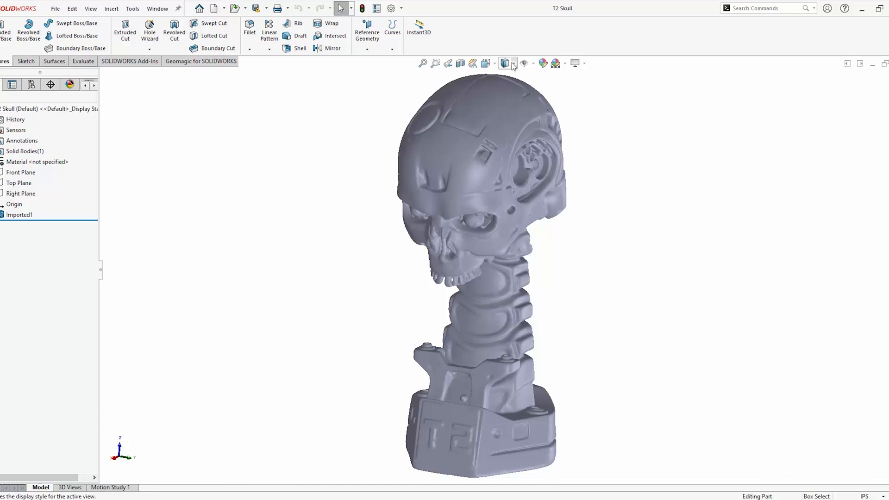
{"action": "left_click", "coordinate": [505, 63]}
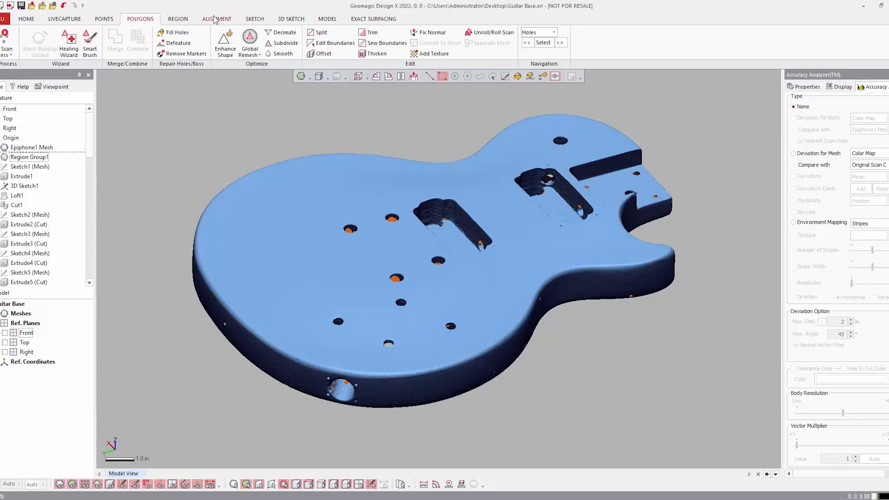
- Switch the Guitar Base ribbon to the Alignment tools
{"action": "left_click", "coordinate": [216, 19]}
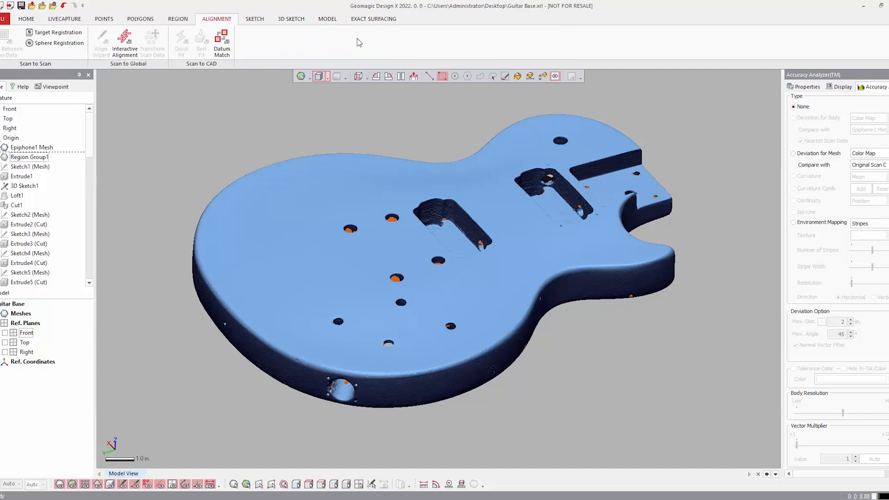
{"action": "left_click", "coordinate": [328, 19]}
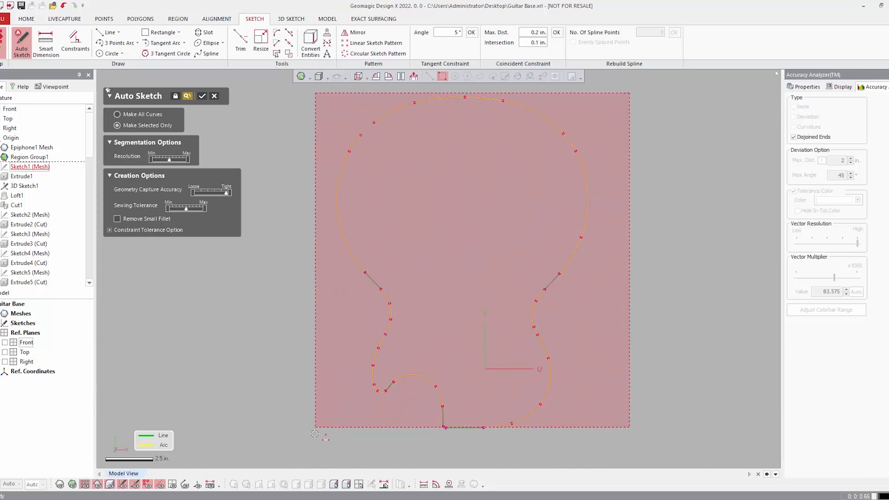
- Orbit the extruded guitar body, show the scan mesh, and preview the Loft Wizard sections
{"action": "left_click", "coordinate": [793, 106]}
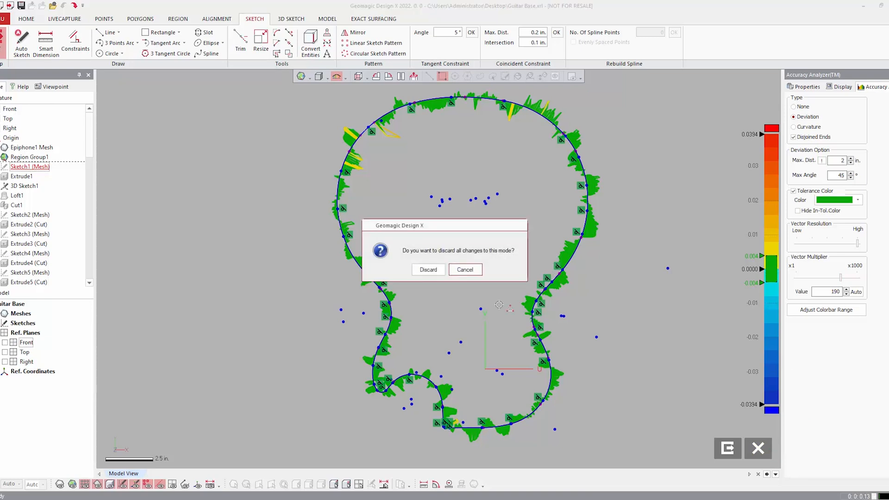
{"action": "left_click", "coordinate": [428, 270]}
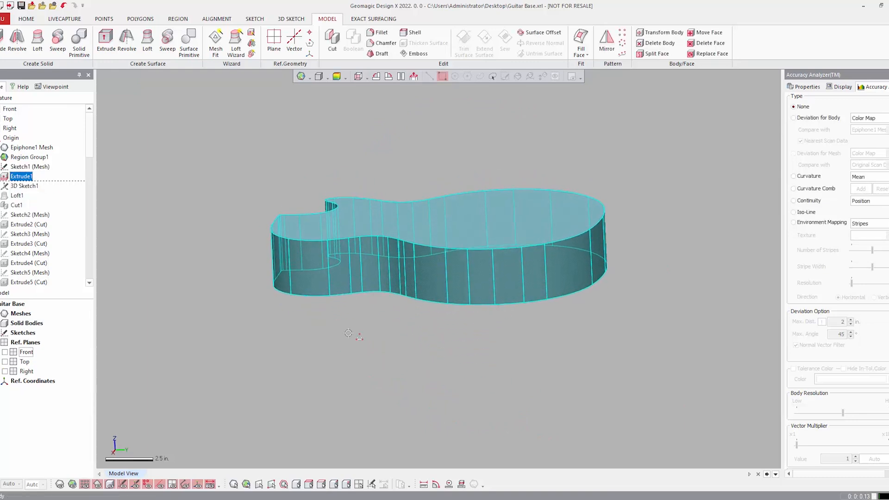
{"action": "left_click_drag", "start_coordinate": [437, 250], "coordinate": [440, 278]}
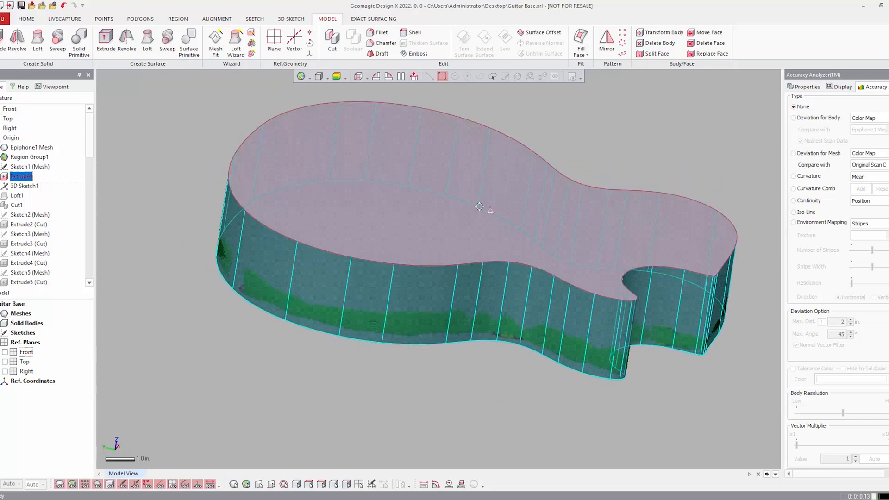
{"action": "left_click_drag", "start_coordinate": [479, 207], "coordinate": [523, 300]}
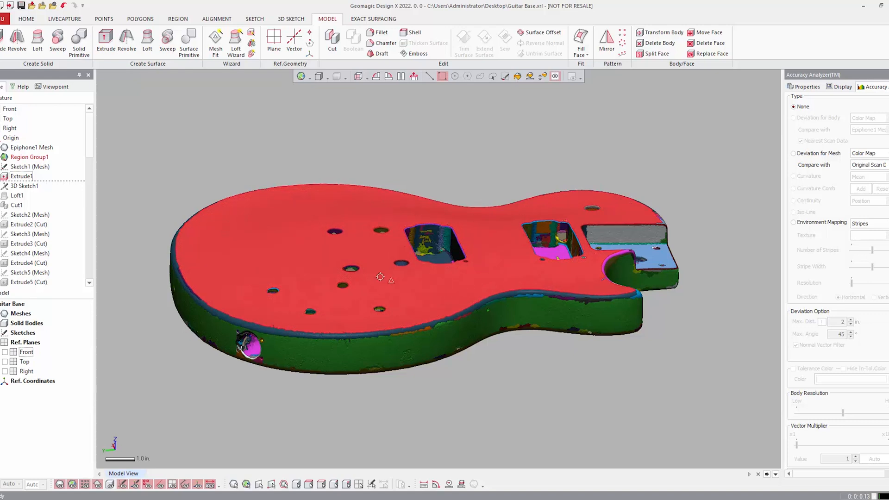
{"action": "mouse_move", "coordinate": [286, 265]}
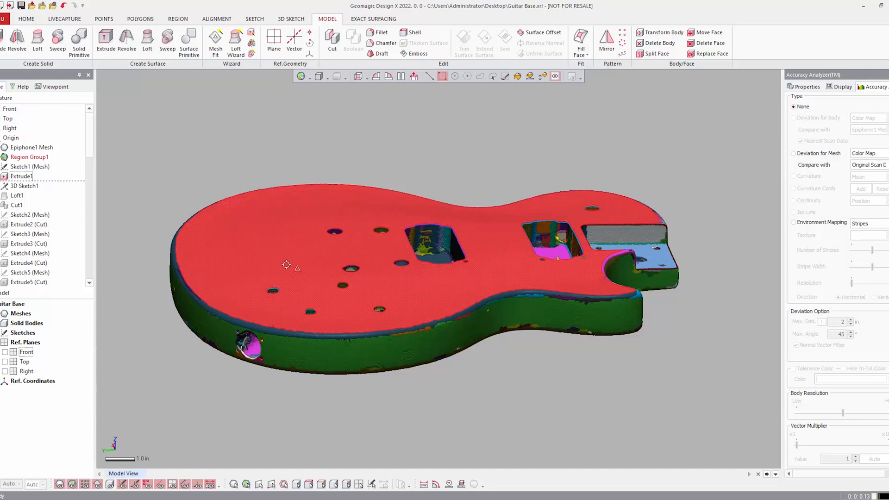
{"action": "left_click", "coordinate": [235, 40]}
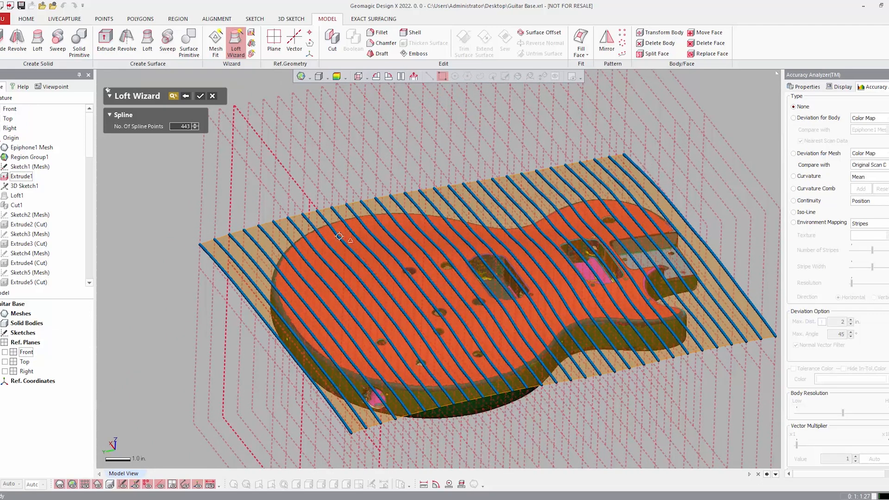
- Cancel and discard the Loft Wizard, then show the Loft1 surface alone
{"action": "left_click", "coordinate": [212, 95]}
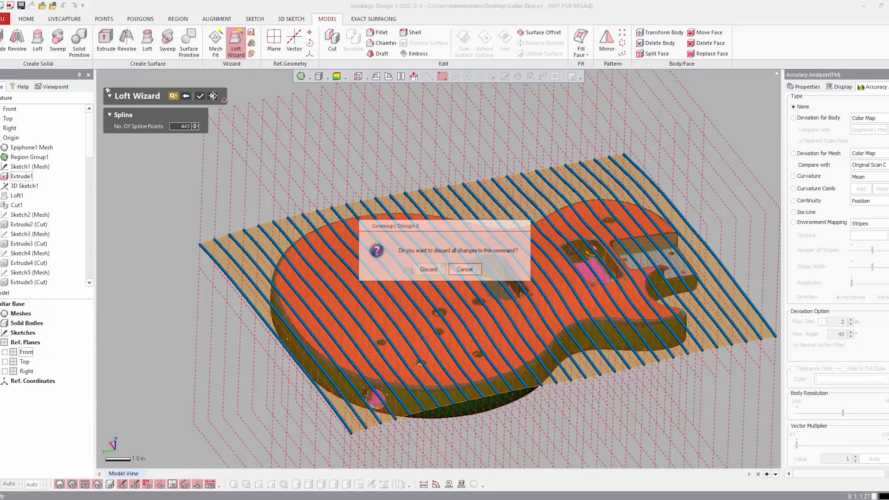
{"action": "left_click", "coordinate": [429, 268]}
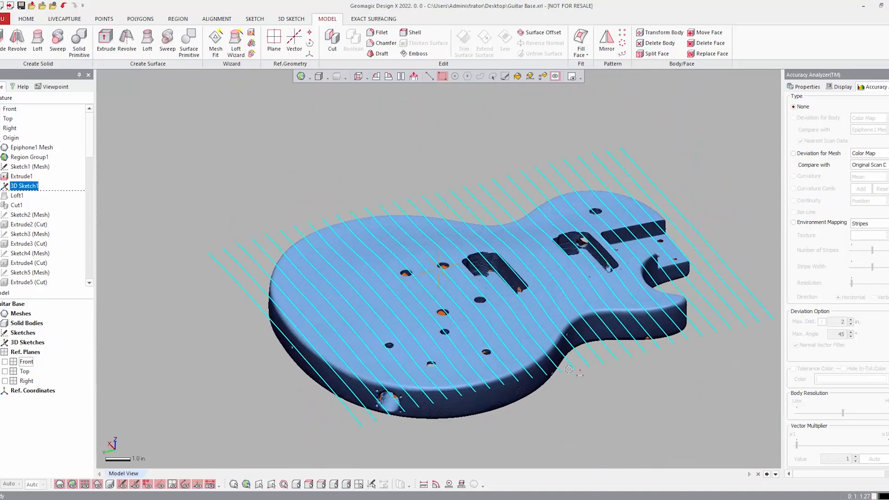
{"action": "left_click", "coordinate": [17, 195]}
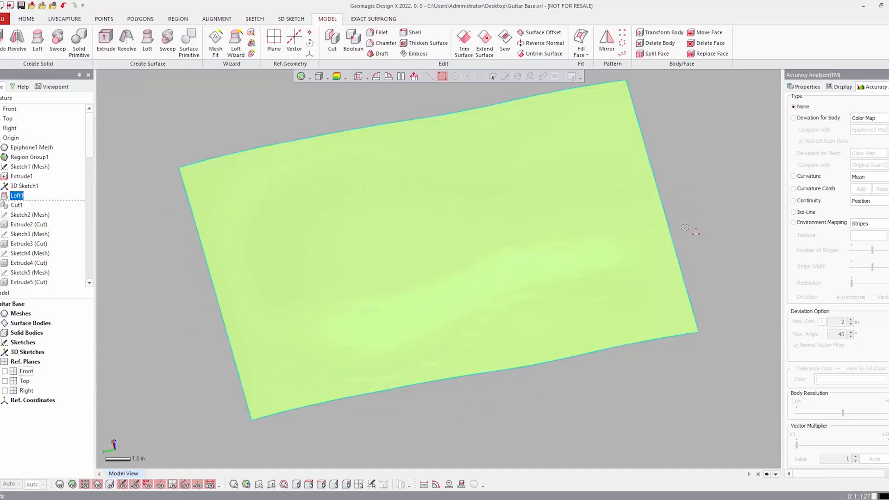
{"action": "left_click", "coordinate": [793, 117]}
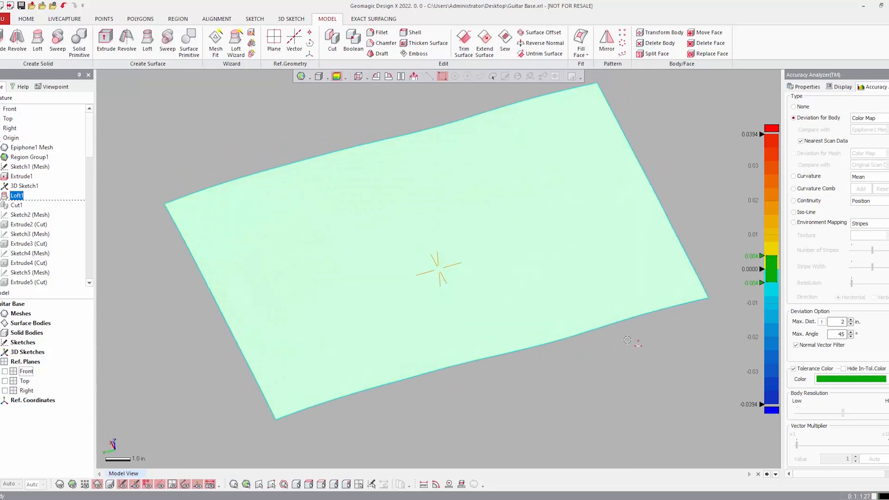
{"action": "left_click", "coordinate": [793, 118]}
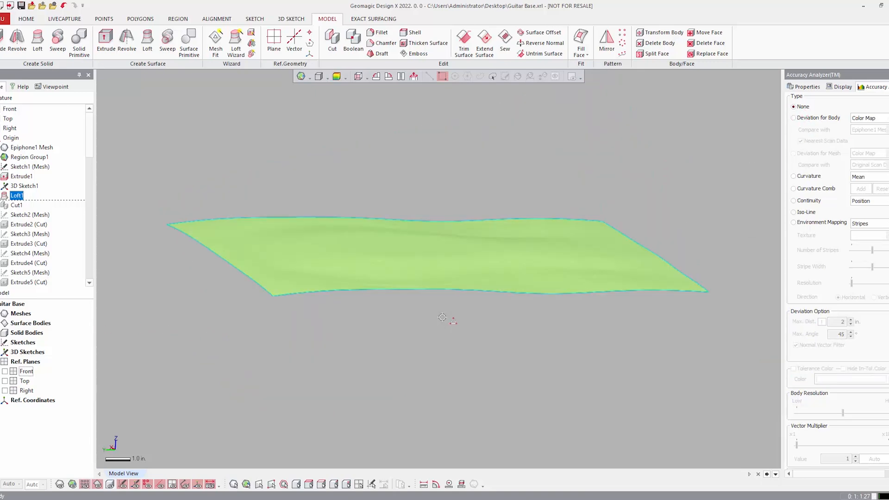
- Review Cut1, check the body's deviation map from above, then redisplay the scan mesh
{"action": "left_click", "coordinate": [16, 205]}
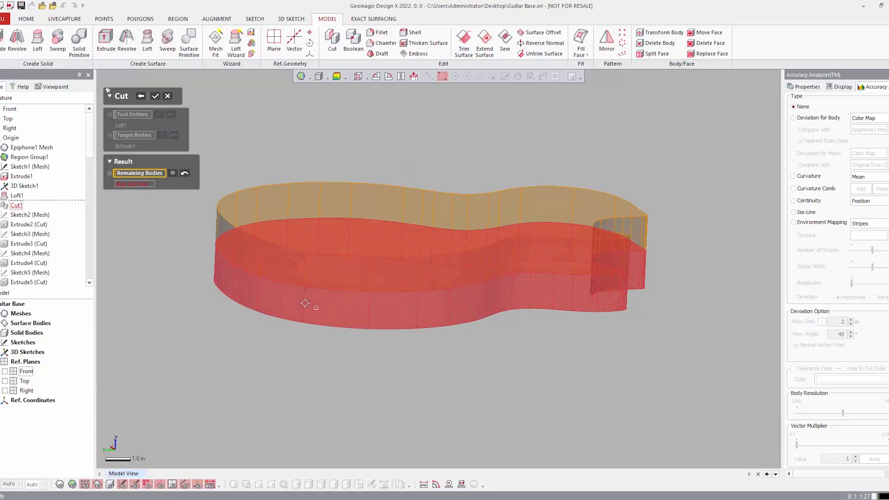
{"action": "left_click", "coordinate": [155, 95]}
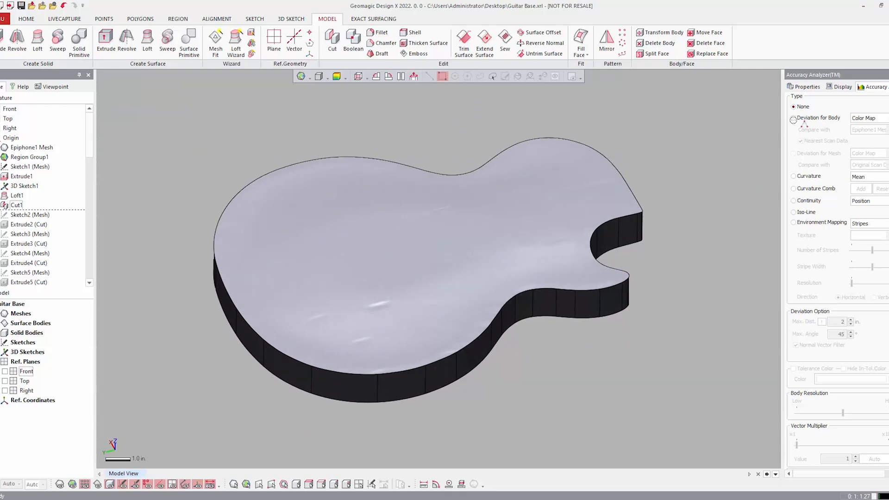
{"action": "left_click", "coordinate": [794, 118]}
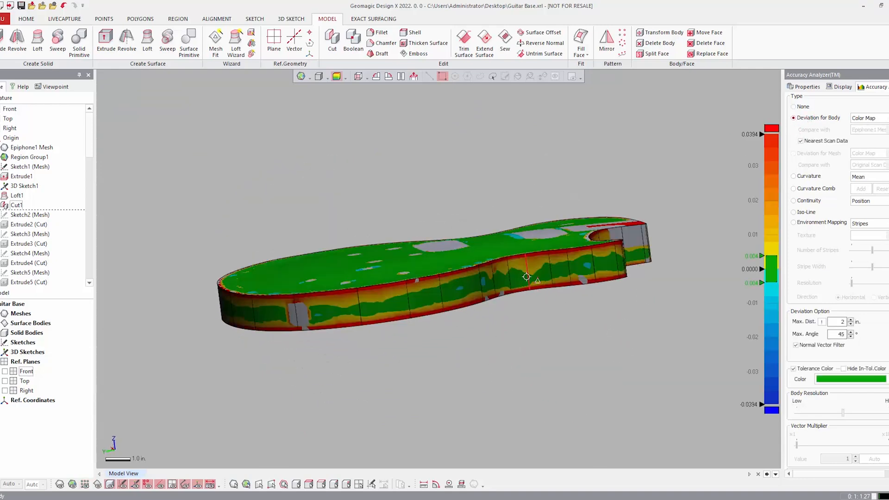
{"action": "left_click", "coordinate": [22, 176]}
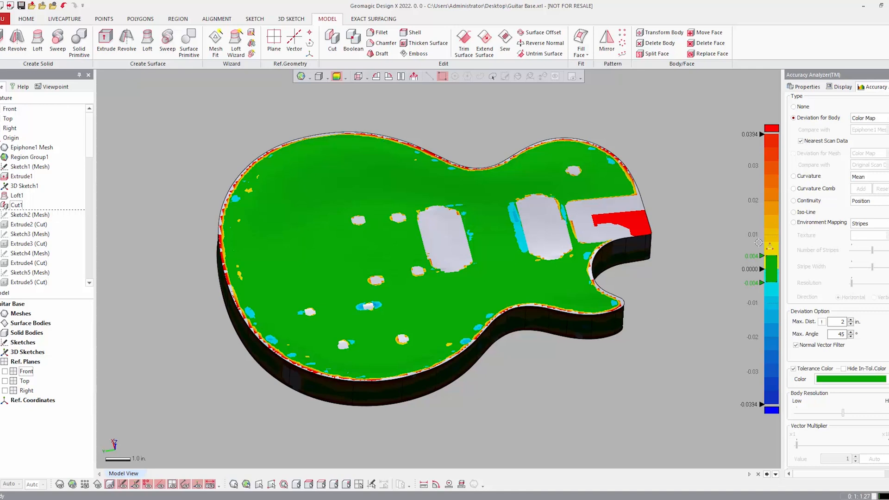
{"action": "left_click", "coordinate": [794, 107]}
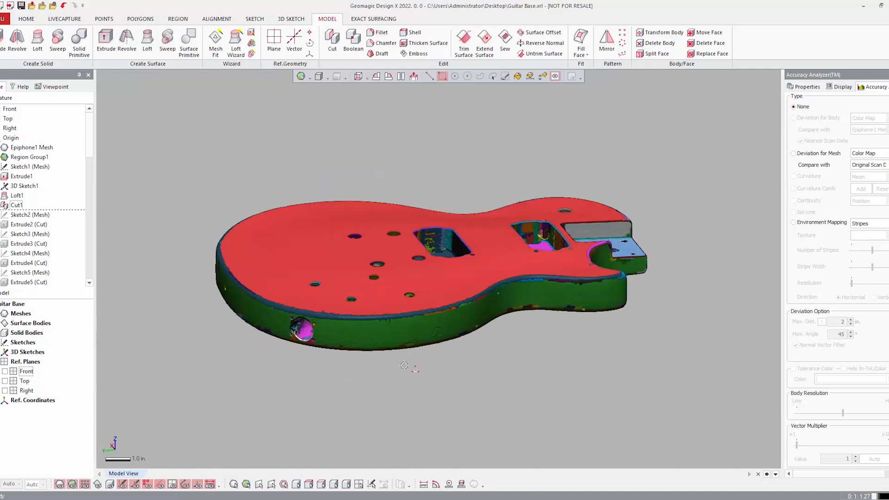
- Roll the feature history to the end from Sketch3 (Mesh)
{"action": "right_click", "coordinate": [29, 234]}
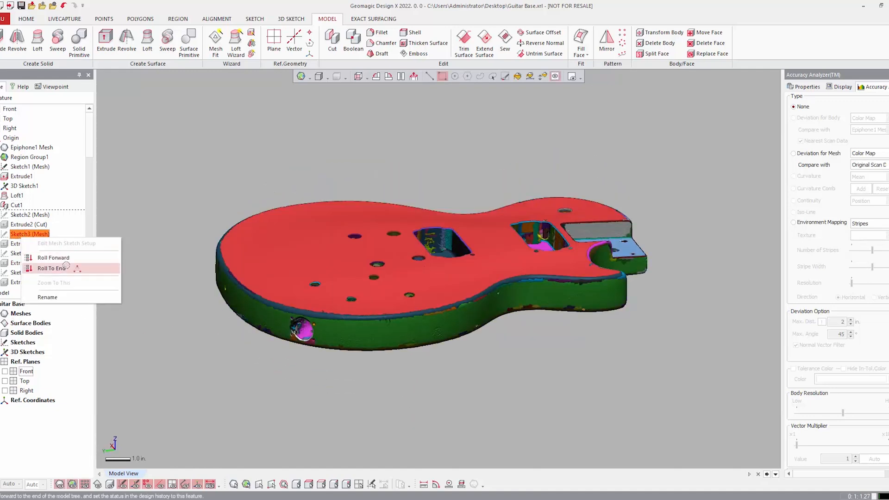
{"action": "left_click", "coordinate": [52, 268]}
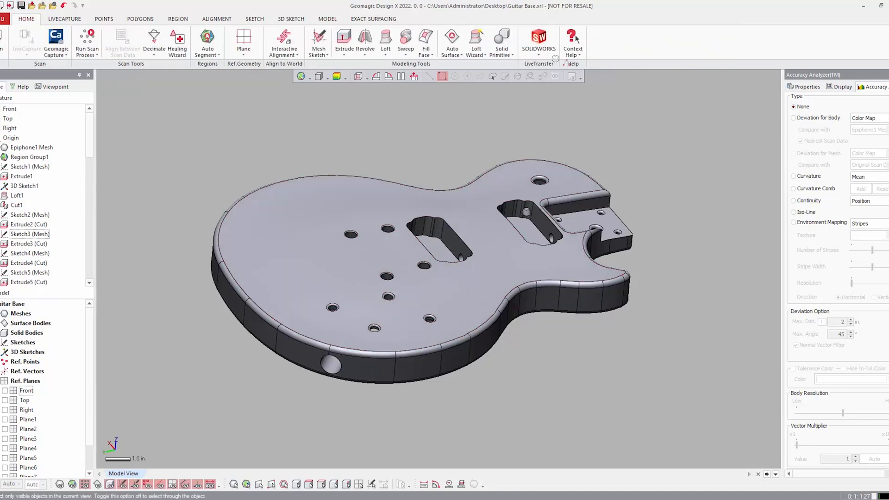
- LiveTransfer the guitar body model to SOLIDWORKS 2022
{"action": "left_click", "coordinate": [537, 40]}
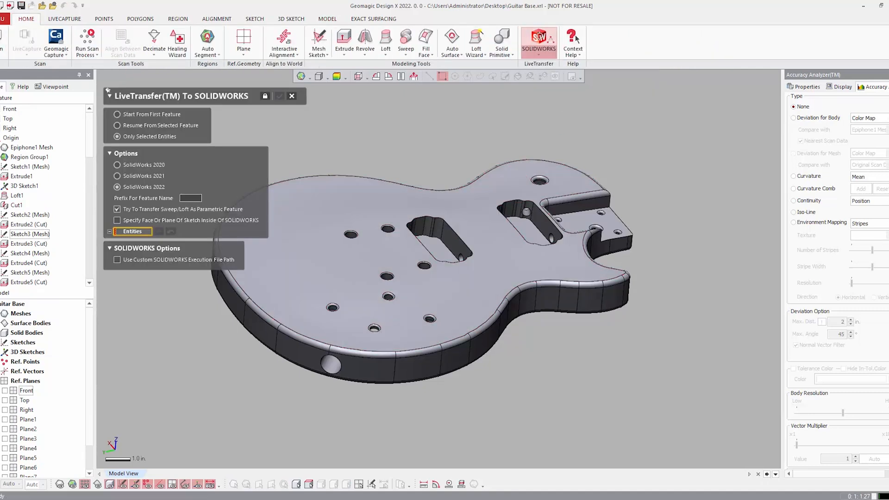
{"action": "left_click", "coordinate": [117, 114]}
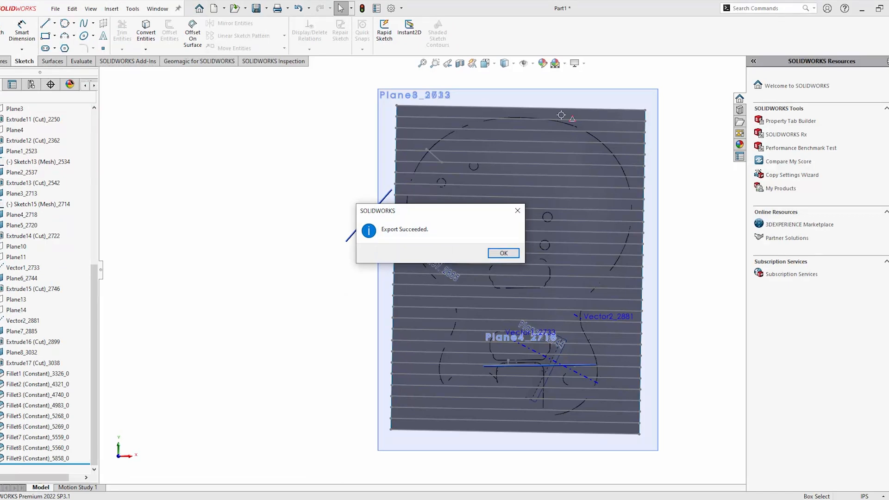
- Dismiss the Export Succeeded message in SOLIDWORKS
{"action": "left_click", "coordinate": [503, 253]}
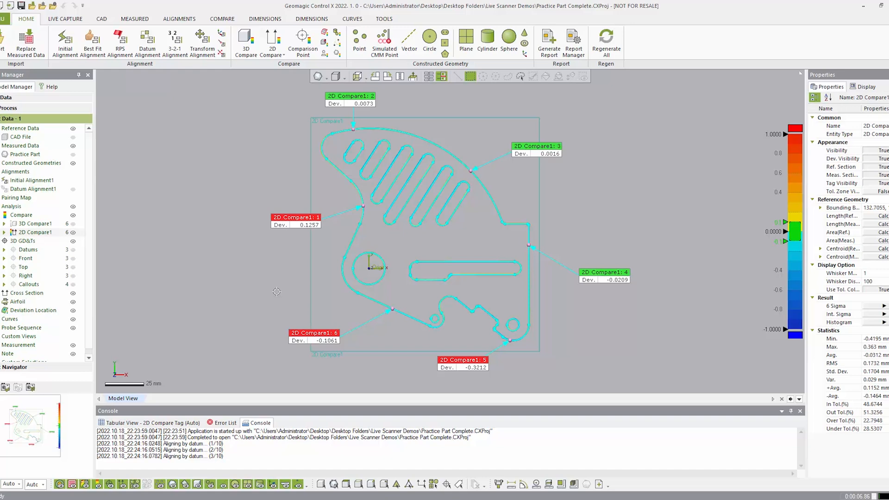
- Open the Brake Guard inspection report through Report Manager
{"action": "left_click", "coordinate": [265, 19]}
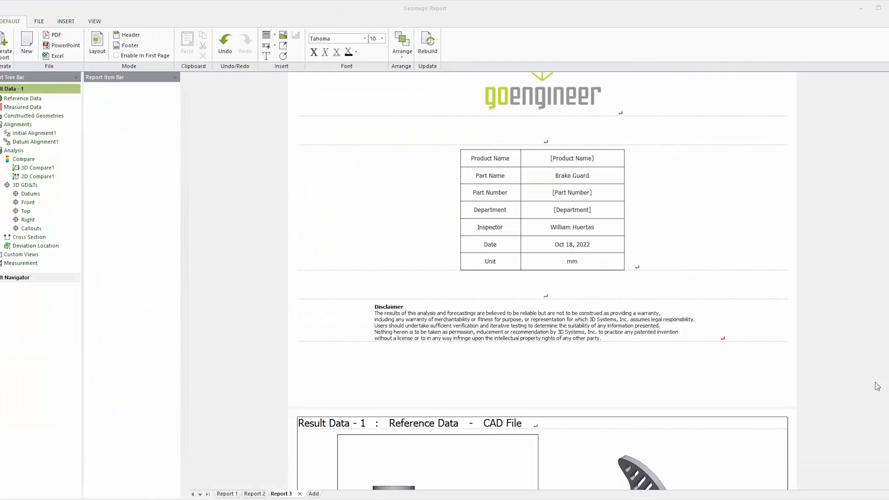
{"action": "scroll", "scroll_direction": "down", "scroll_amount": 3}
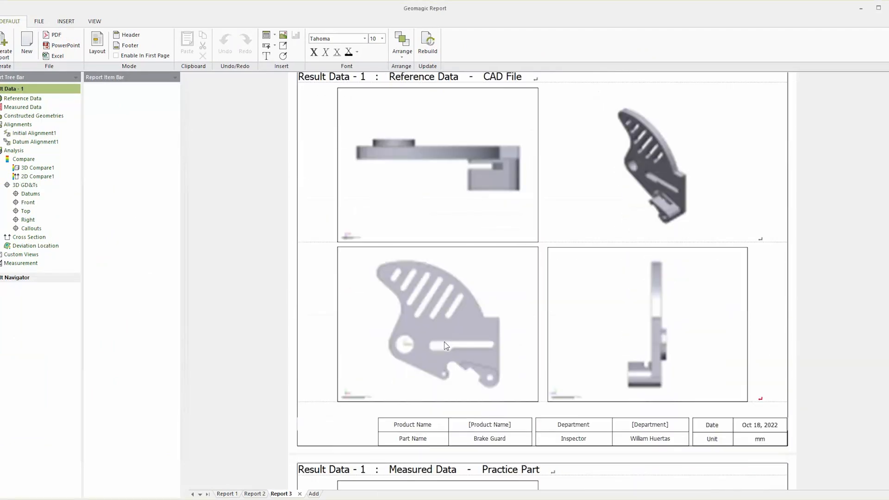
{"action": "scroll", "scroll_direction": "down", "scroll_amount": 3}
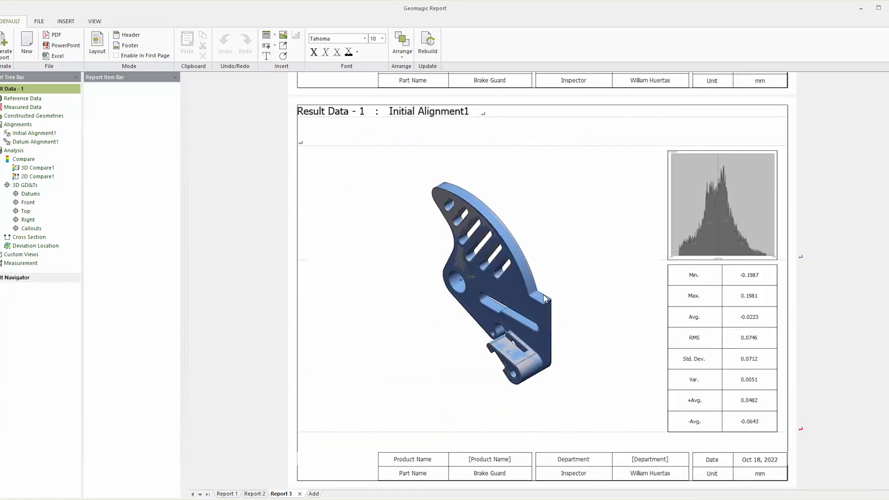
{"action": "scroll", "scroll_direction": "down", "scroll_amount": 3}
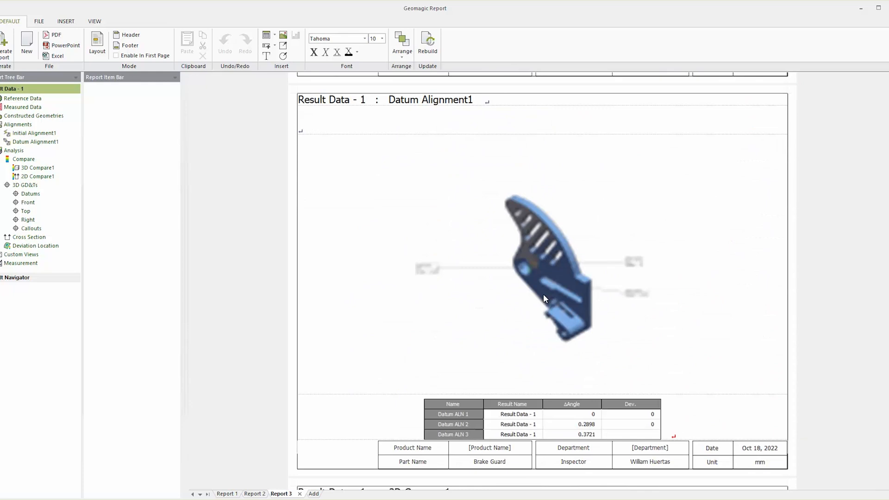
{"action": "scroll", "scroll_direction": "down", "scroll_amount": 3}
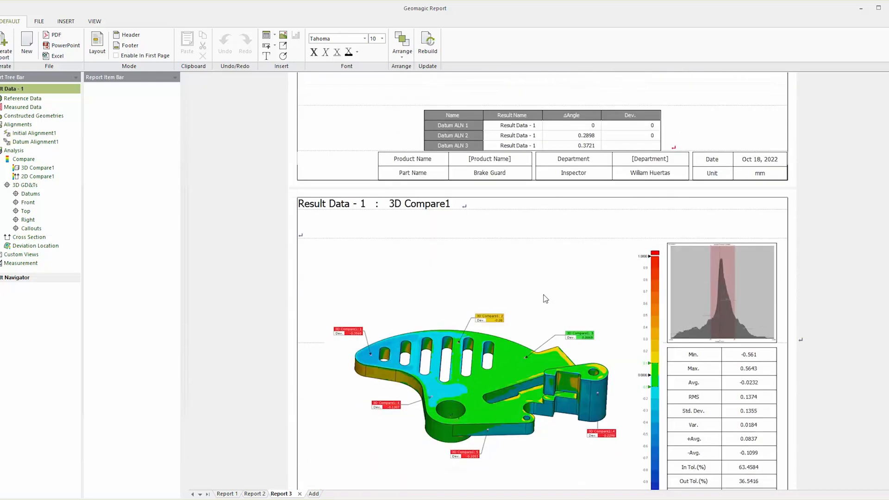
{"action": "scroll", "scroll_direction": "down", "scroll_amount": 3}
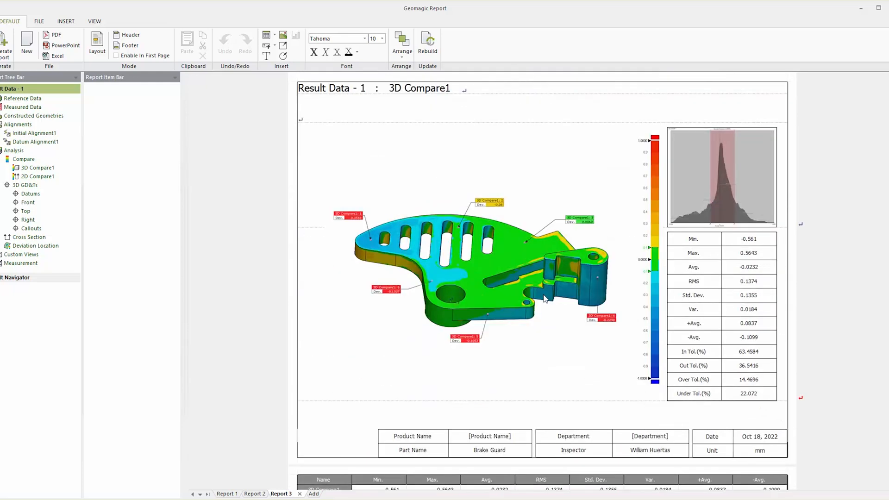
{"action": "scroll", "scroll_direction": "down", "scroll_amount": 3}
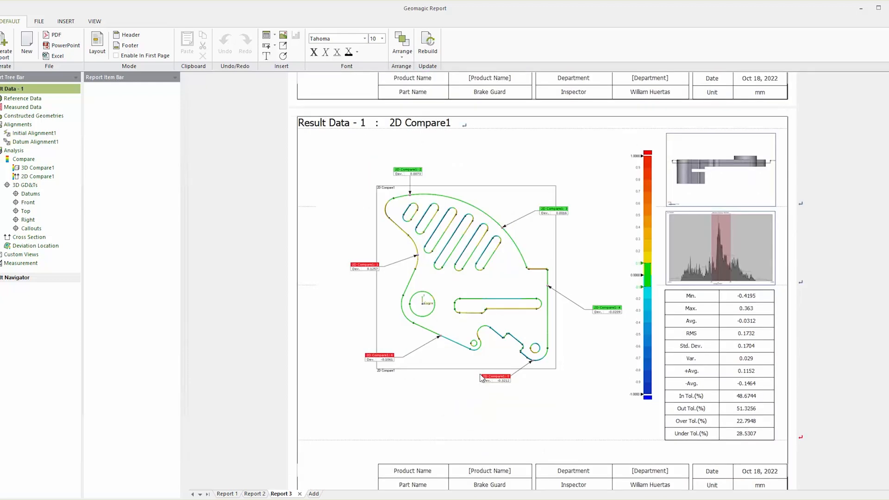
{"action": "scroll", "scroll_direction": "down", "scroll_amount": 3}
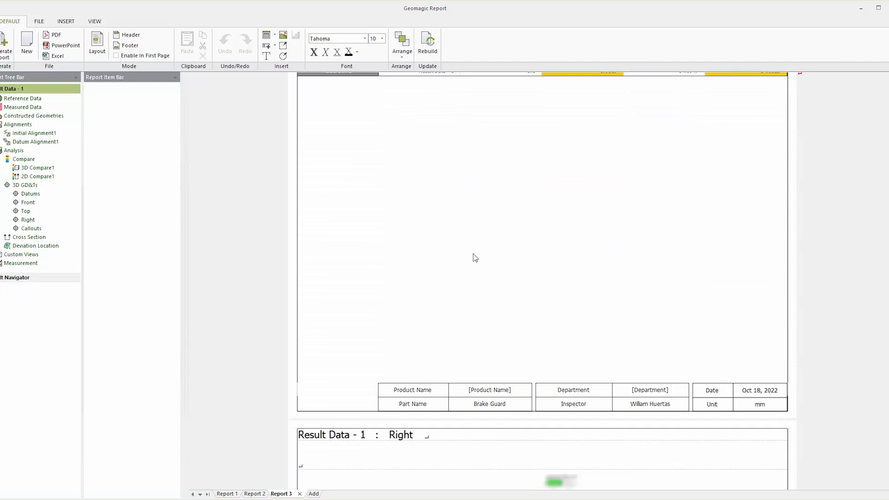
{"action": "scroll", "scroll_direction": "down", "scroll_amount": 3}
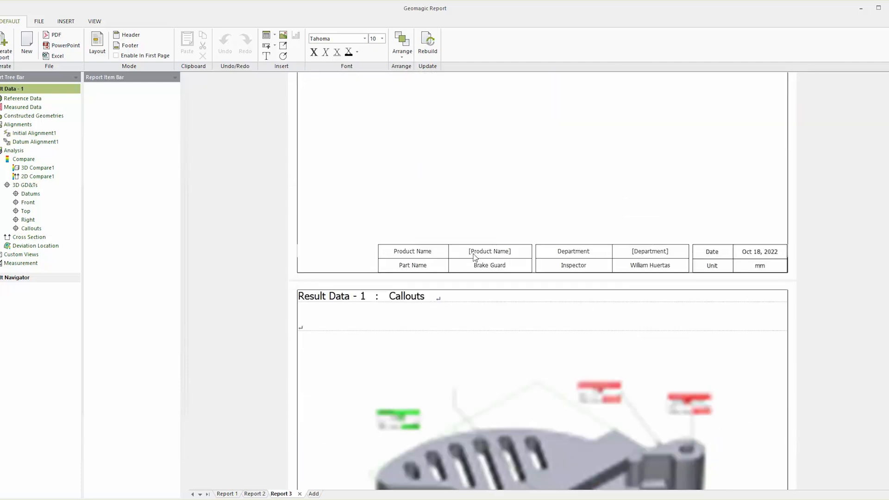
{"action": "scroll", "scroll_direction": "down", "scroll_amount": 3}
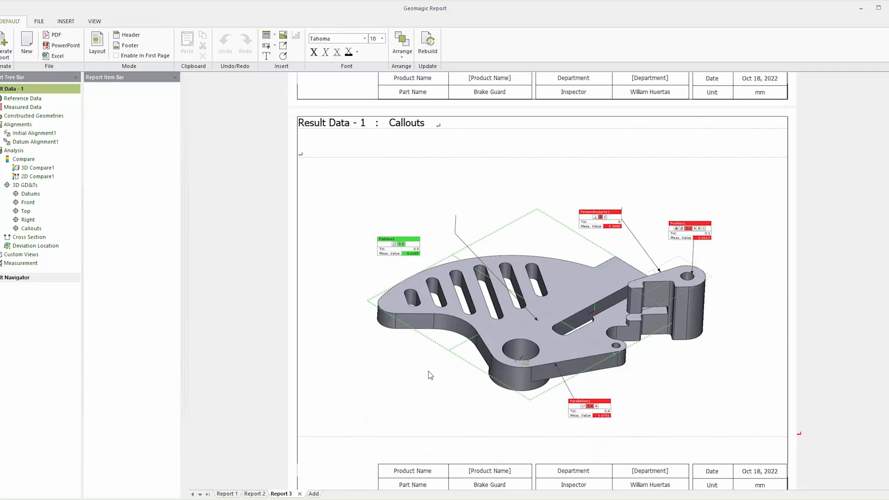
{"action": "scroll", "scroll_direction": "down", "scroll_amount": 3}
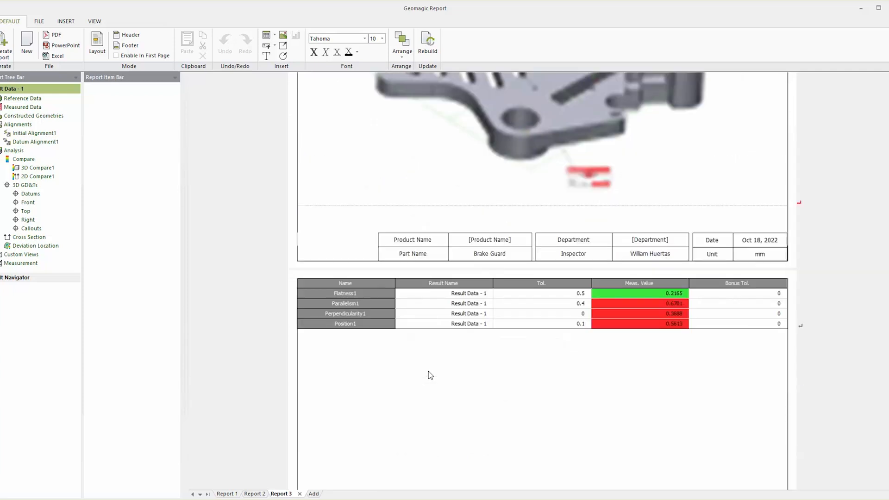